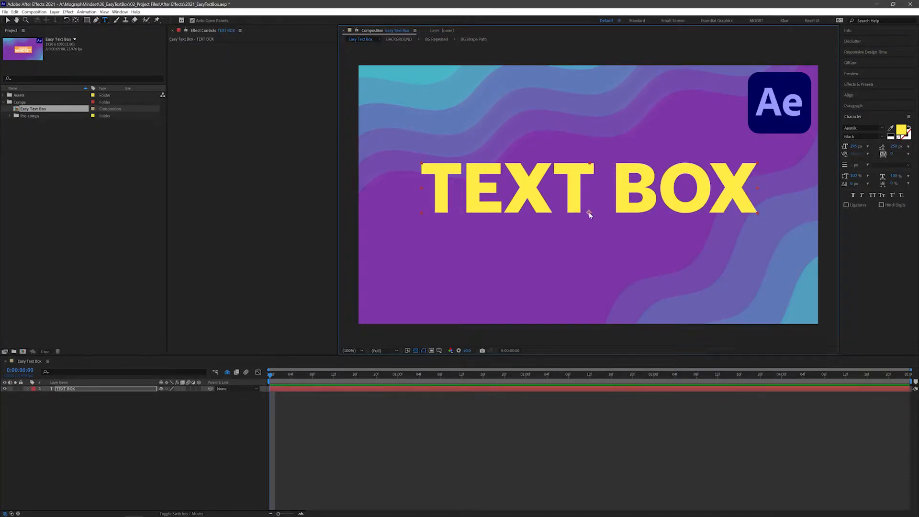
- Apply Simple Choker from the Matte category to the TEXT BOX layer with View set to Matte
left_click(67, 11)
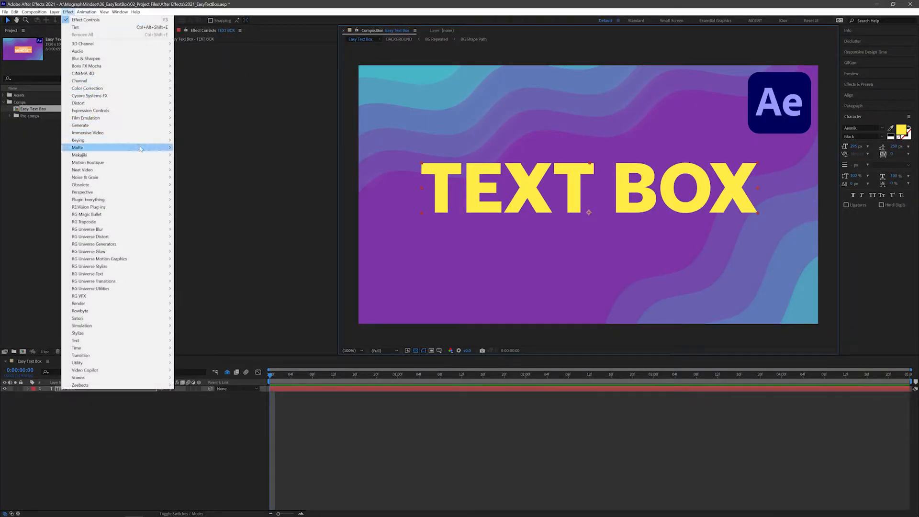
left_click(80, 148)
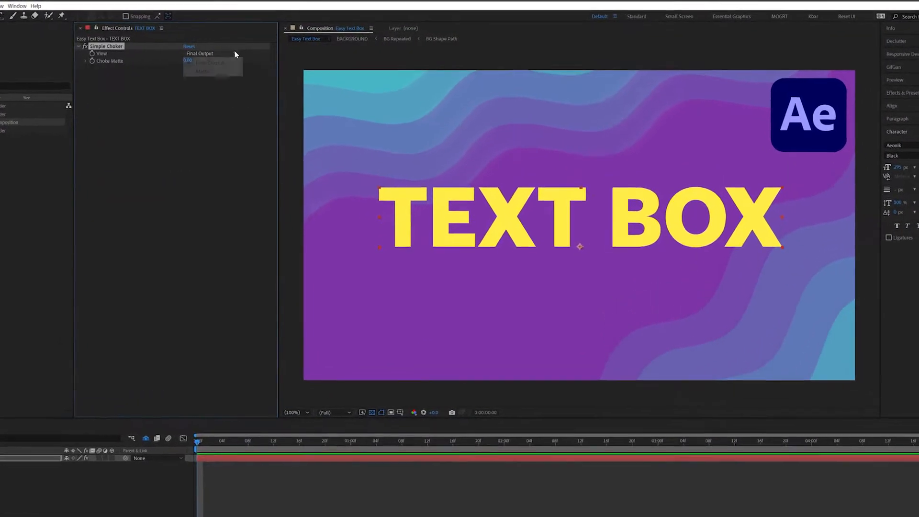
left_click(202, 54)
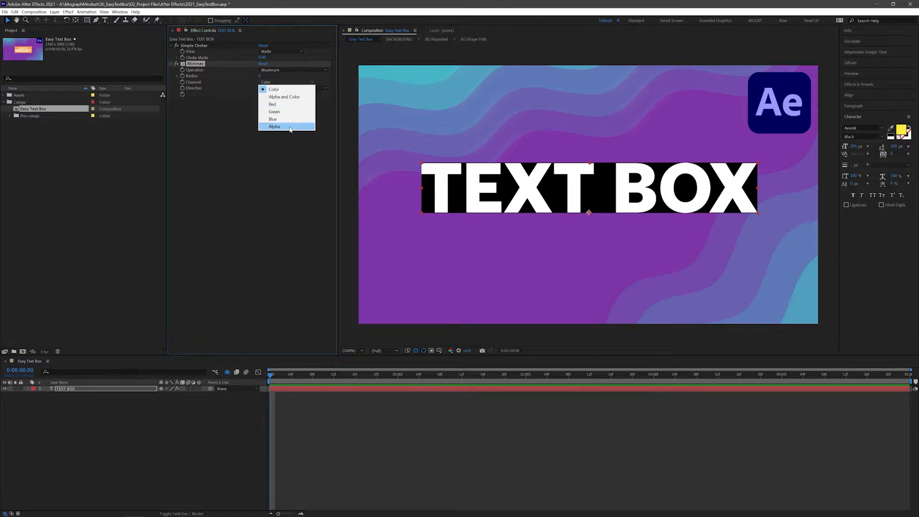
- Set Minimax to the Alpha channel, then add Tint with Map Black To orange
left_click(273, 127)
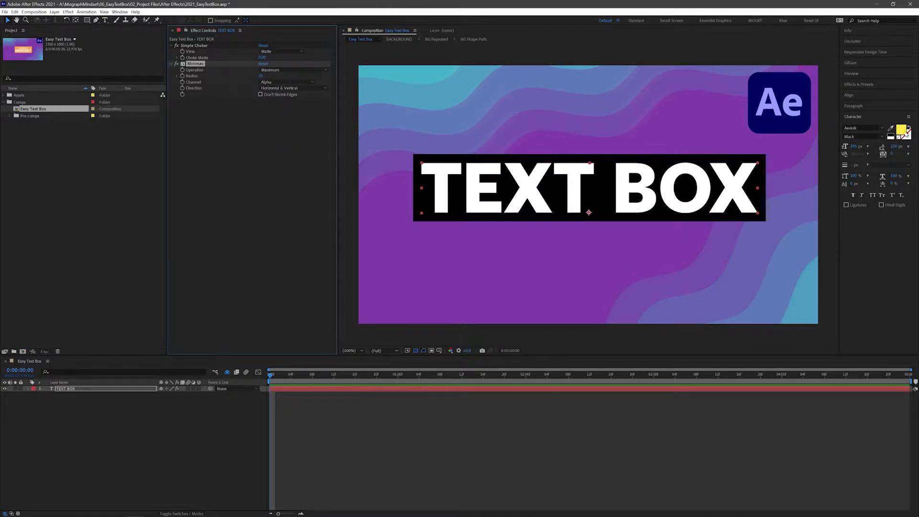
left_click(67, 12)
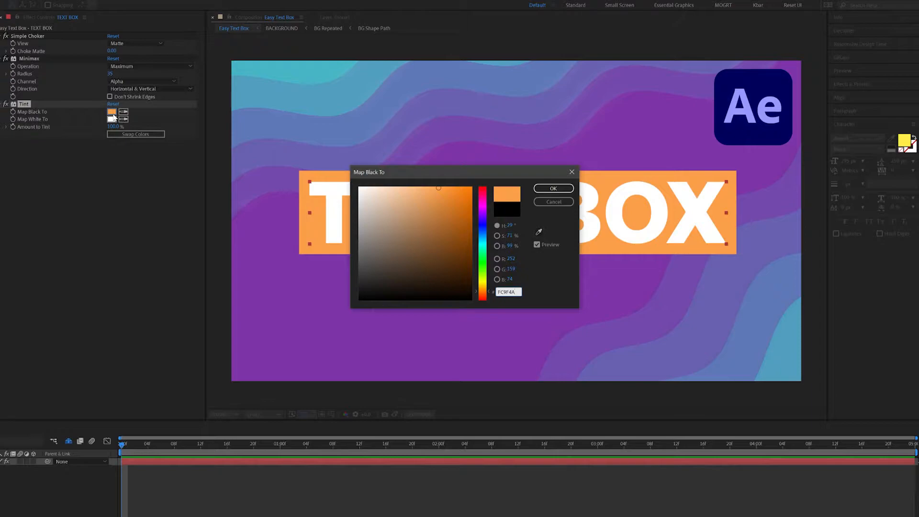
left_click(552, 188)
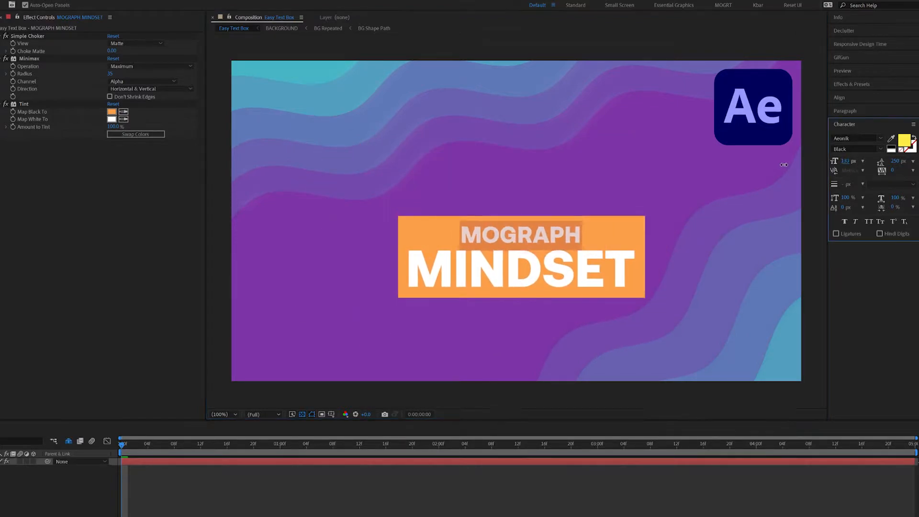
- Edit the text to MOGRAPH MINDSET on two lines and centre-align it in the box
left_click(522, 240)
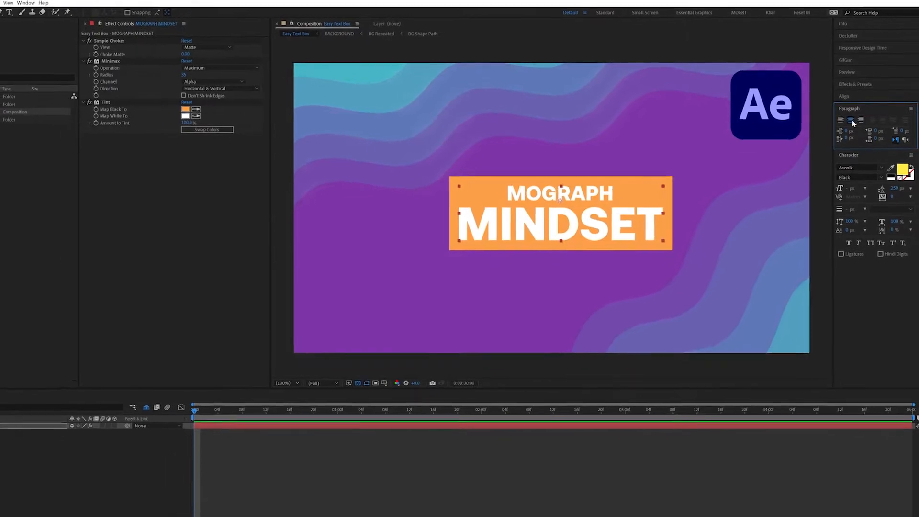
left_click(86, 11)
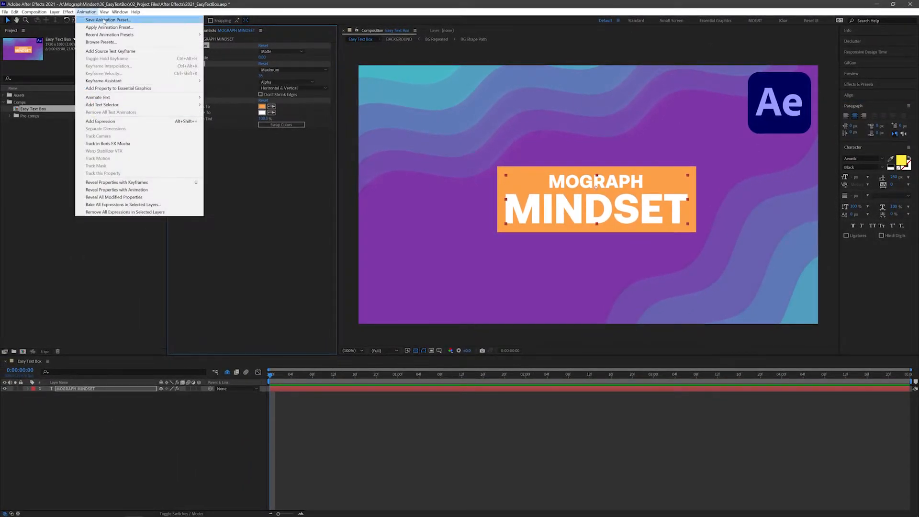
- Save the layer's text box effects as an animation preset
left_click(107, 19)
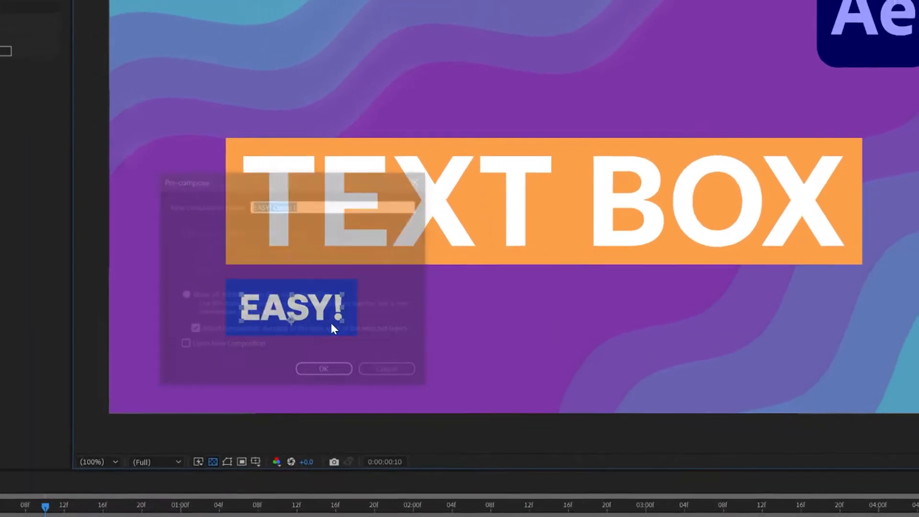
- Pre-compose the EASY! text layer with its blue box beneath the orange TEXT BOX
left_click(323, 369)
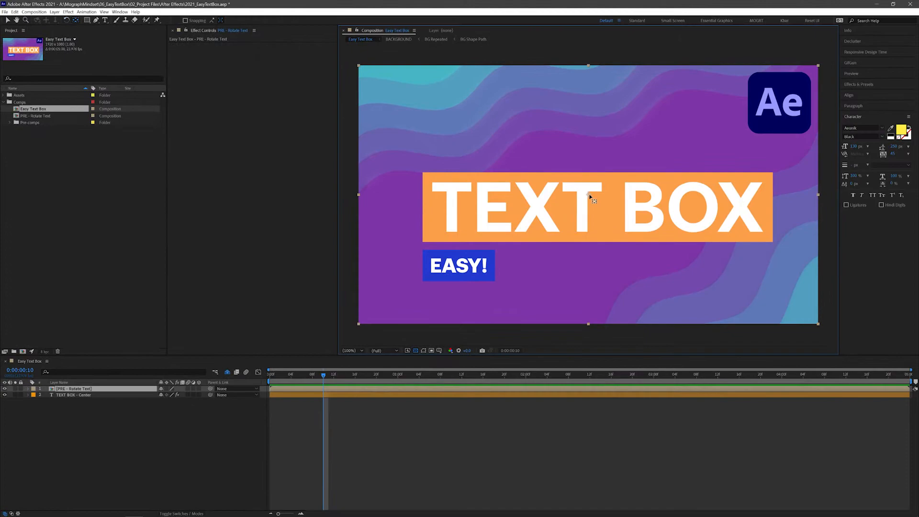